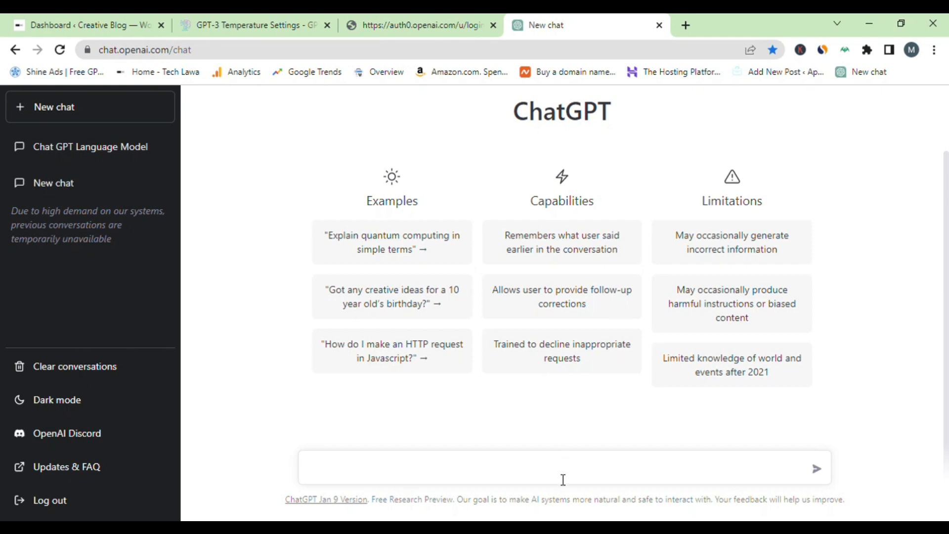
Ask ChatGPT "What's chat gpt?" and send it to get an explanation of the model.
click(563, 468)
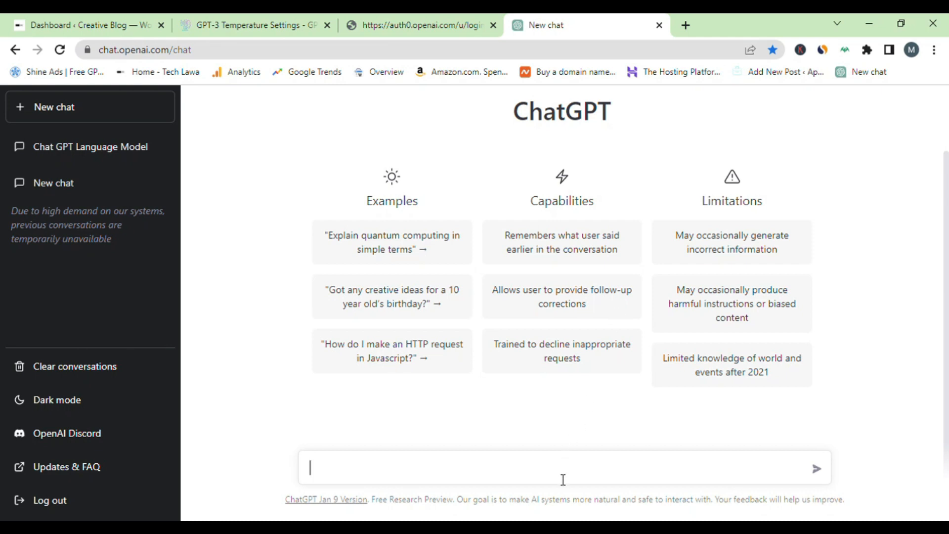
text(Whats)
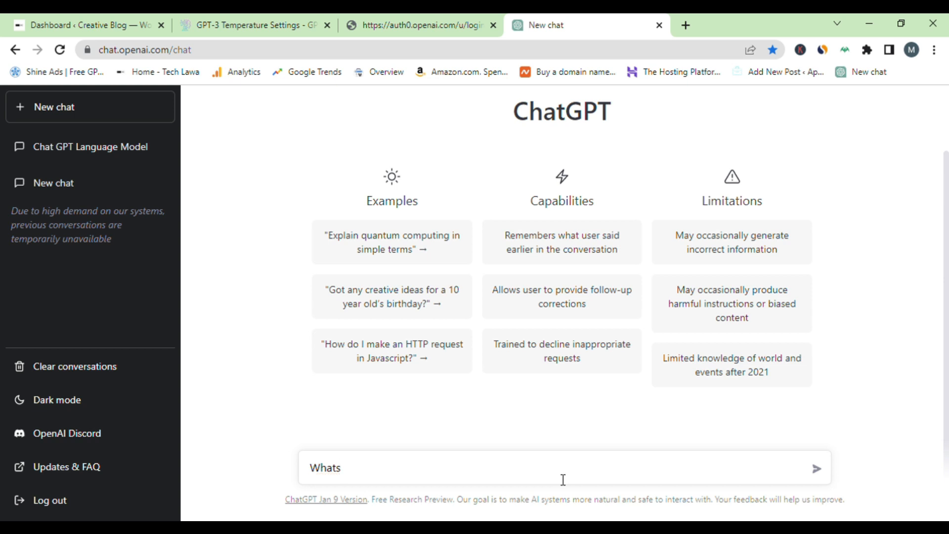
text('s ca)
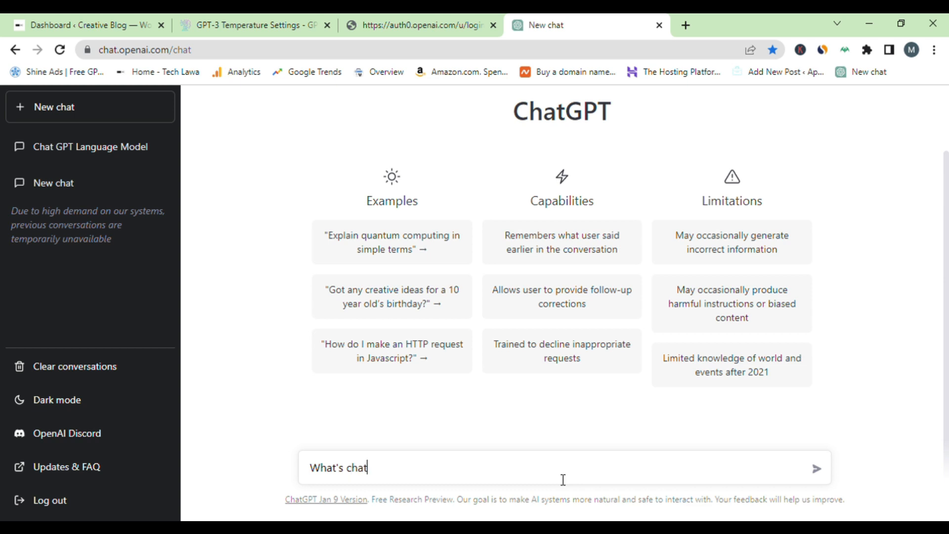
text(gpt)
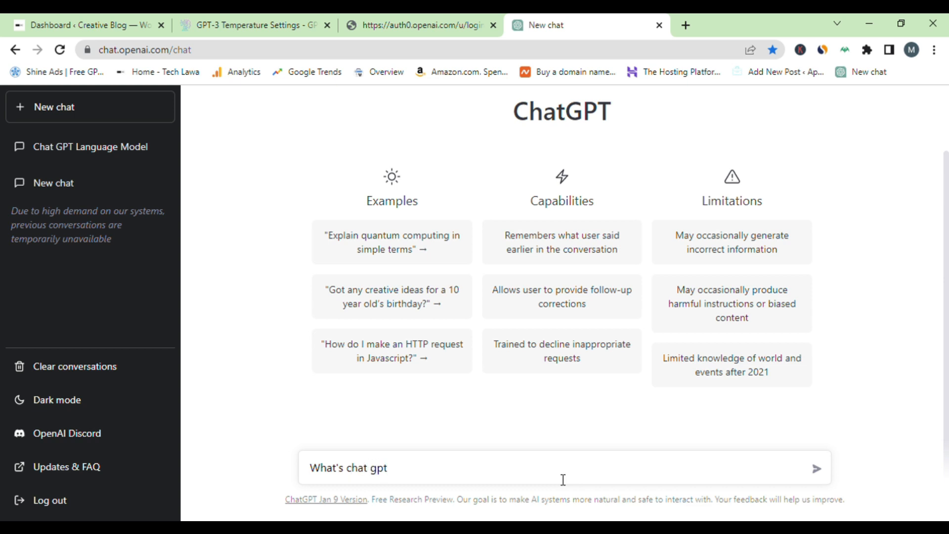
click(817, 468)
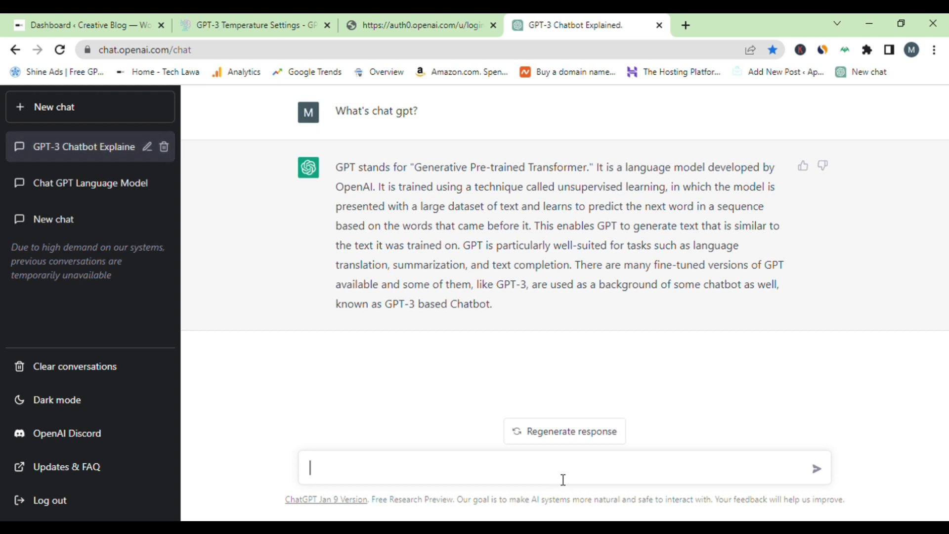
Ask the follow-up "what's open ai", then switch to the OpenAI homepage tab.
text(what's)
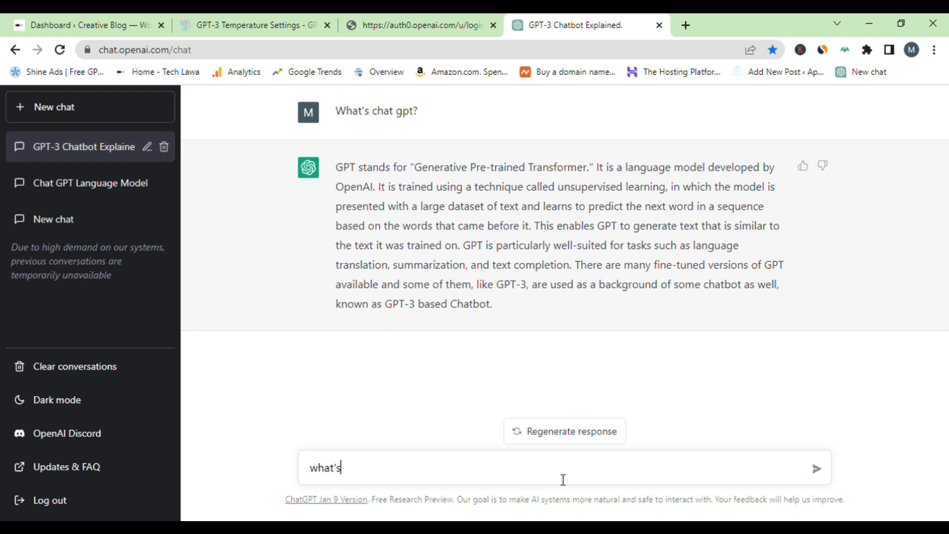
text(open a)
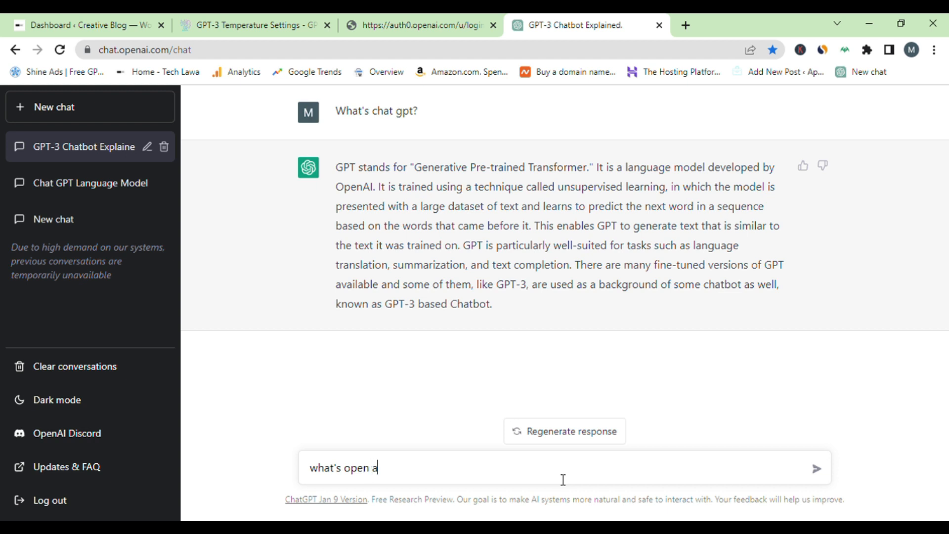
key(Return)
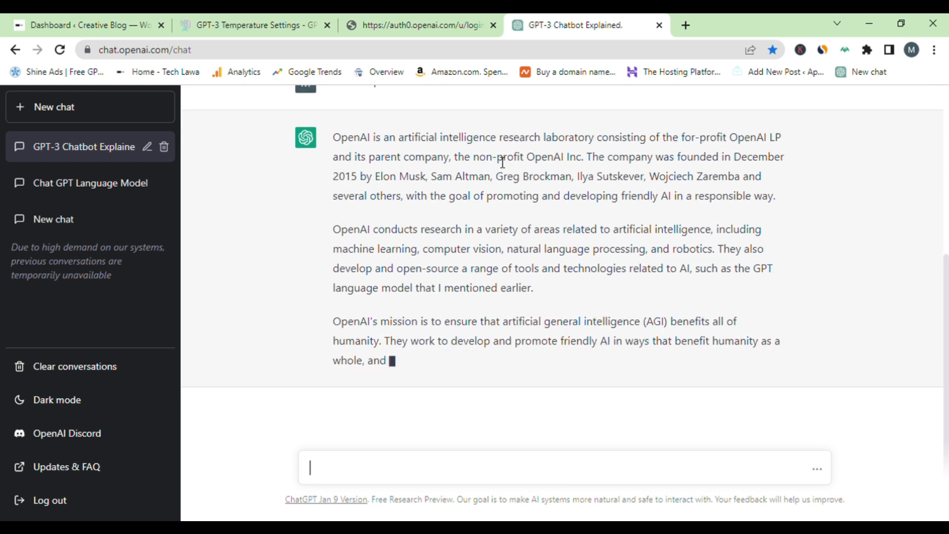
click(684, 25)
text(openai.com)
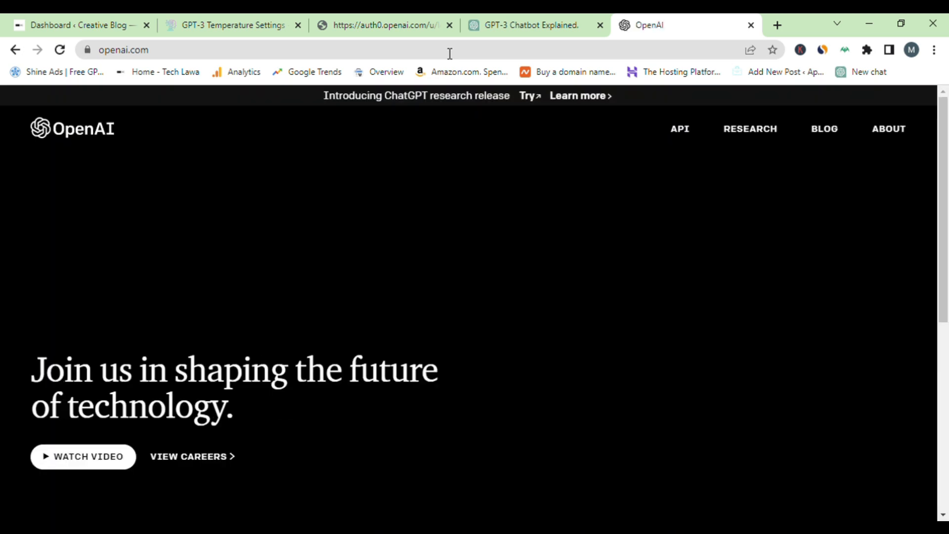
mouse_move(800, 241)
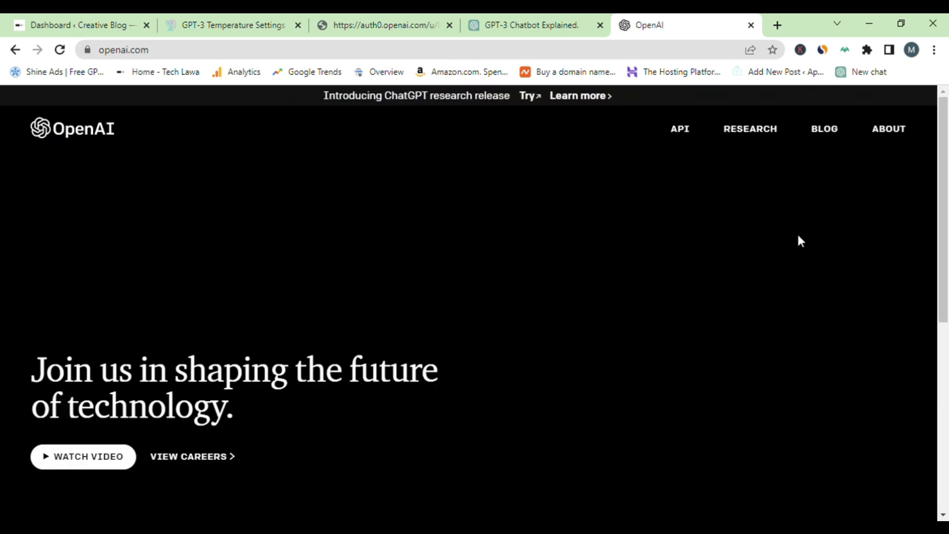
Go to the OpenAI API section, sign in, and reach View API keys from the account menu.
scroll(down, 3)
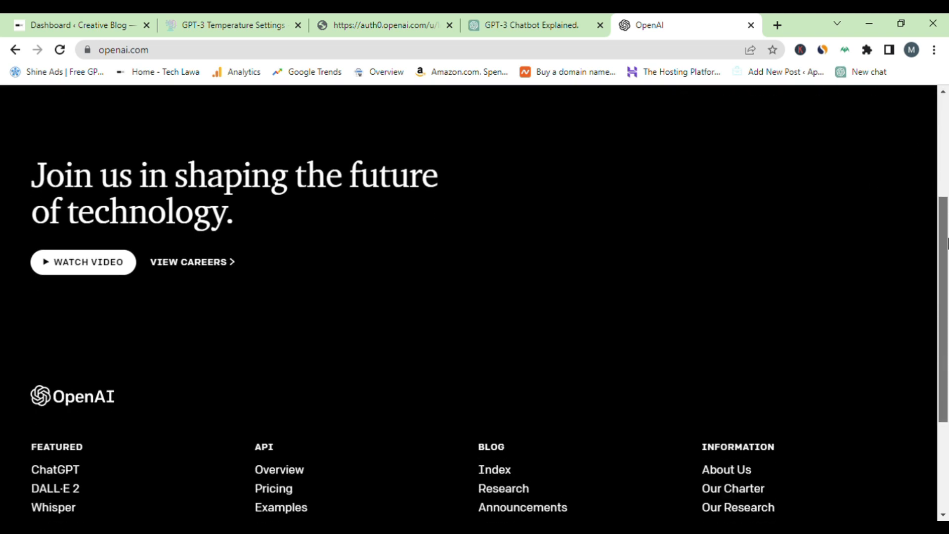
scroll(up, 3)
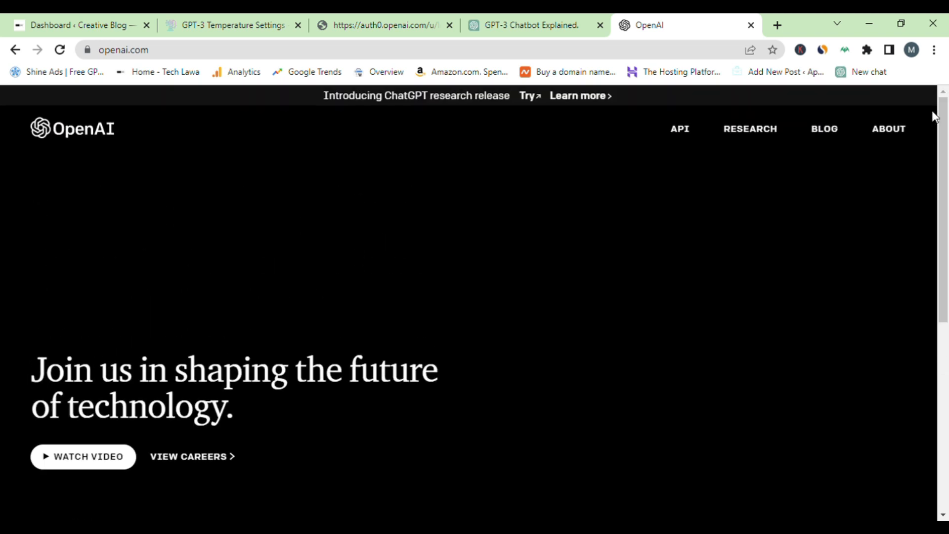
click(679, 129)
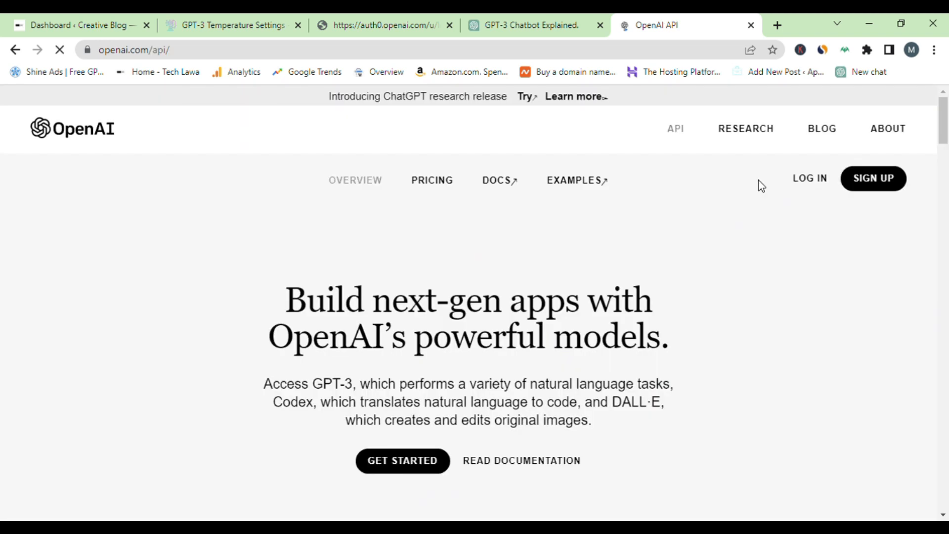
click(810, 178)
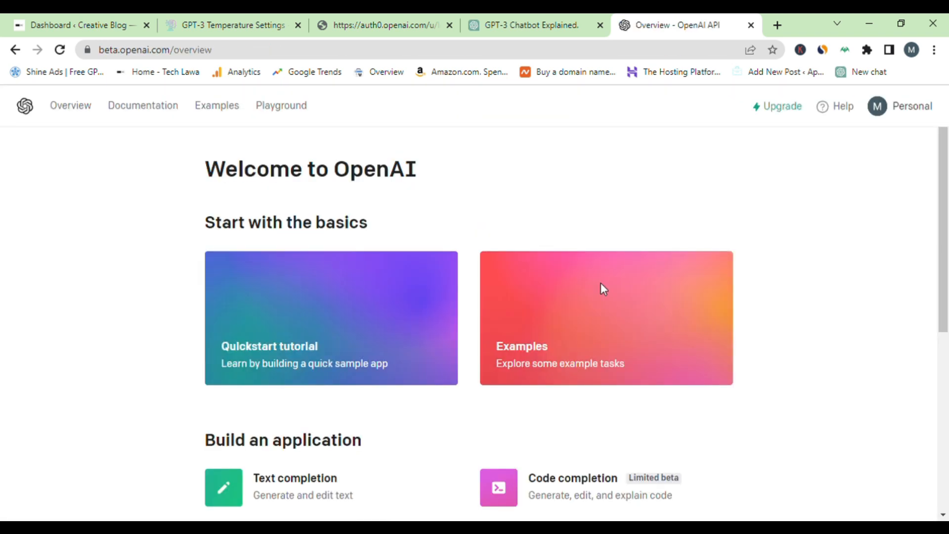
mouse_move(887, 112)
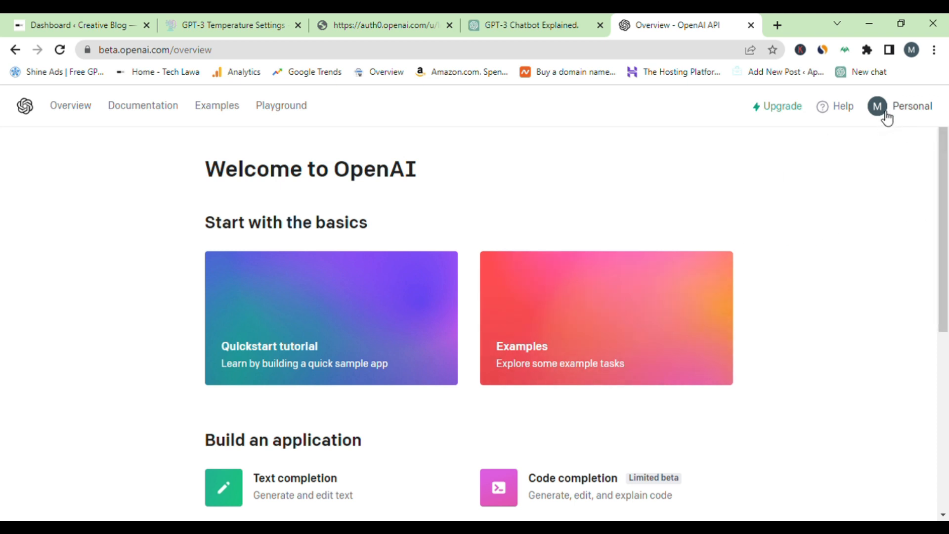
click(899, 105)
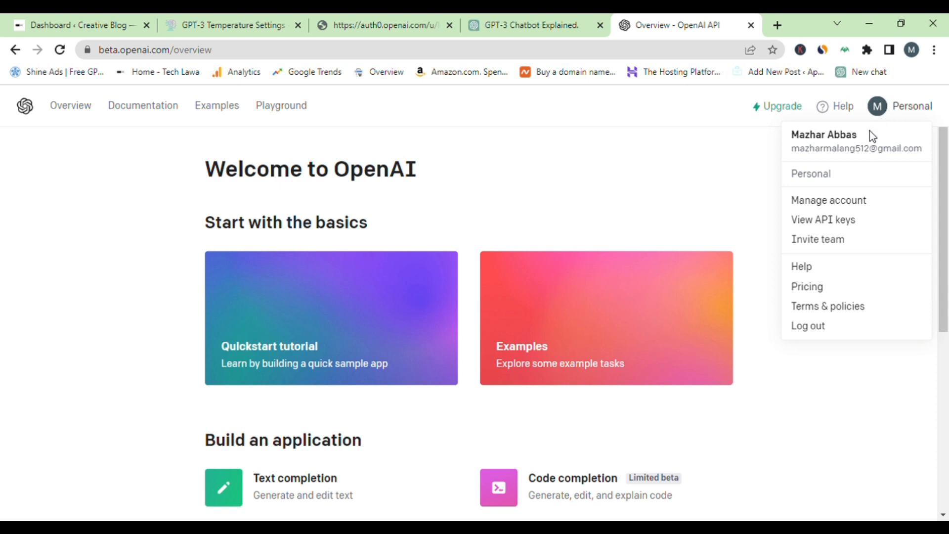
click(824, 220)
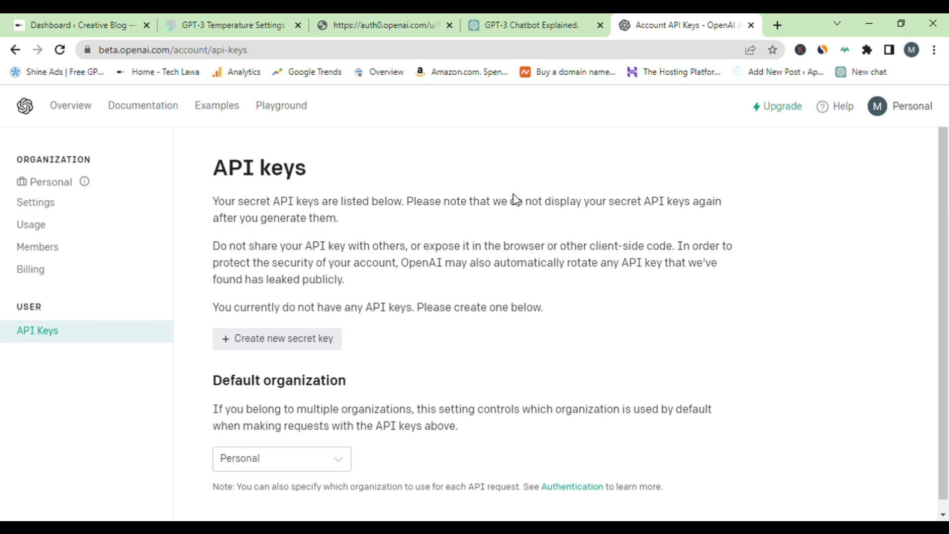
Create a new secret API key, copy it to the clipboard and dismiss the key notice.
click(277, 339)
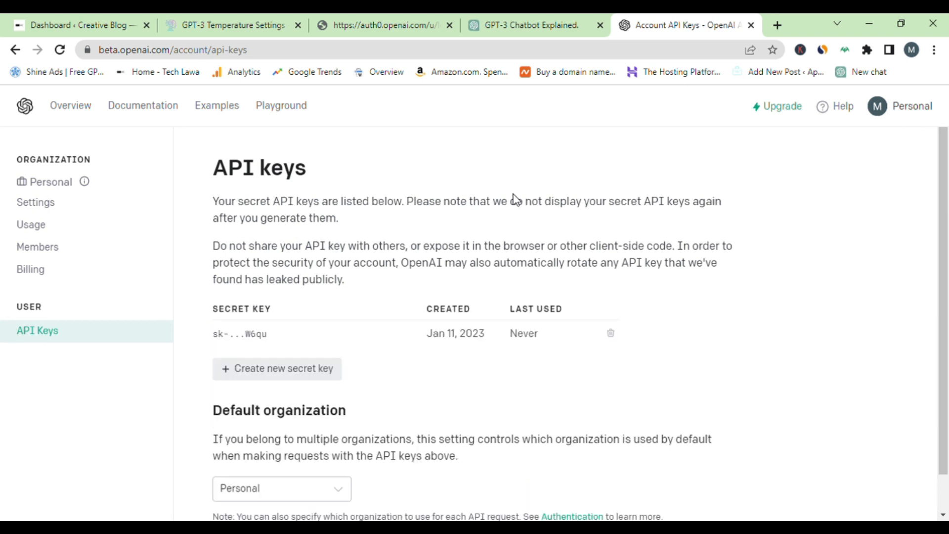
mouse_move(275, 320)
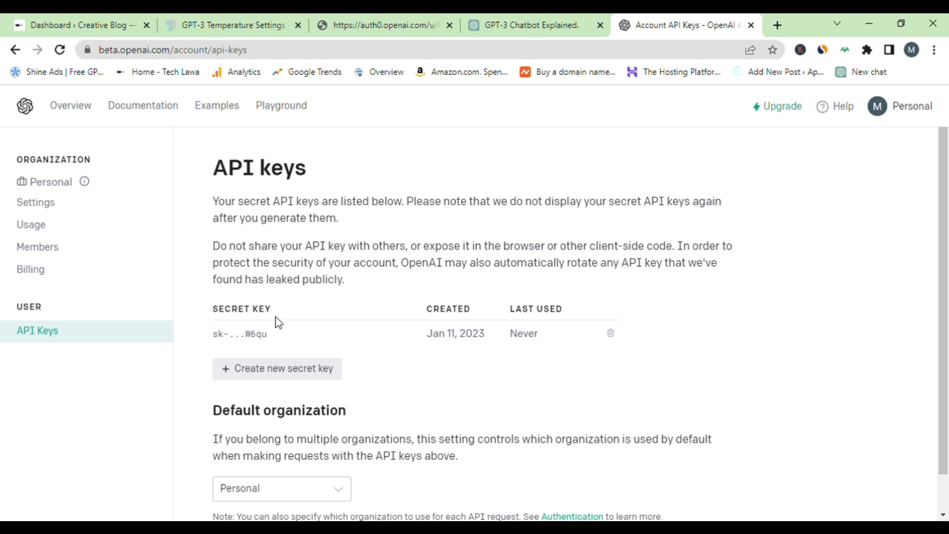
click(277, 368)
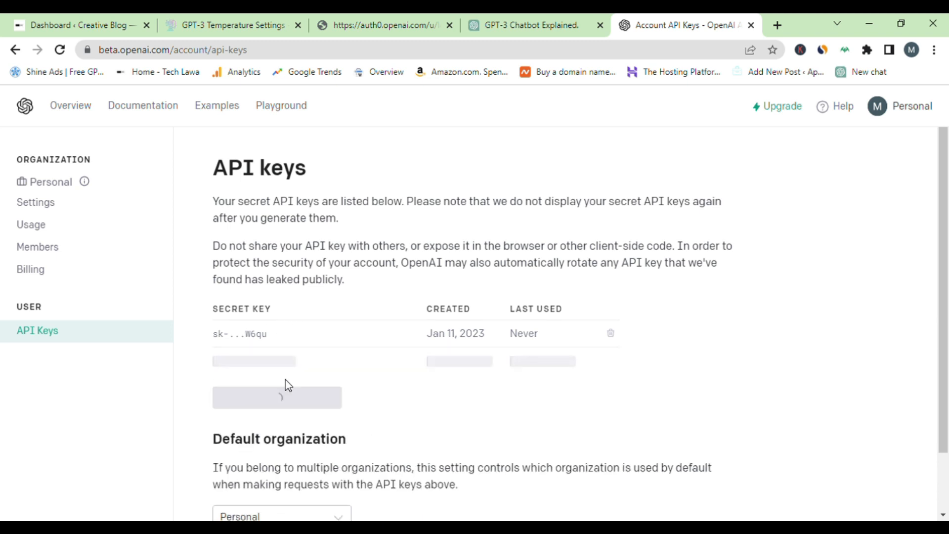
click(277, 398)
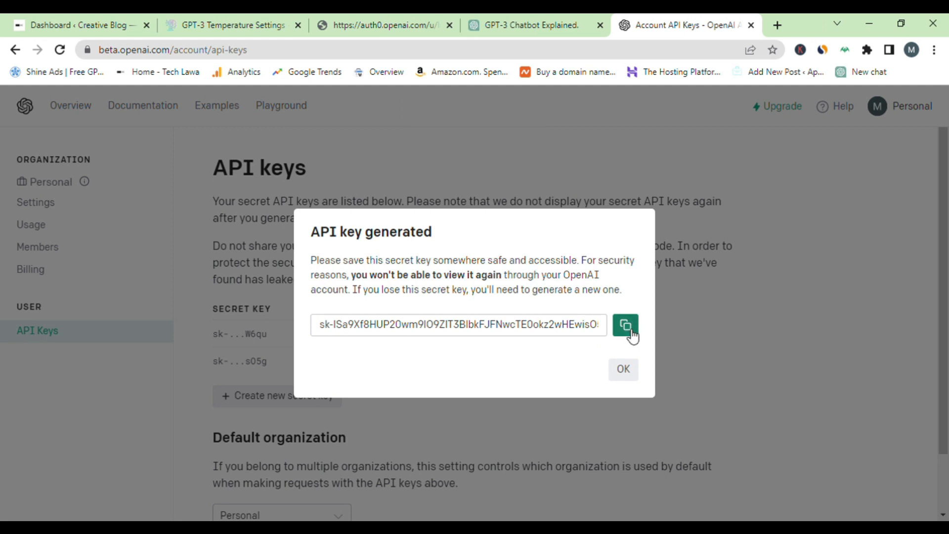
click(625, 325)
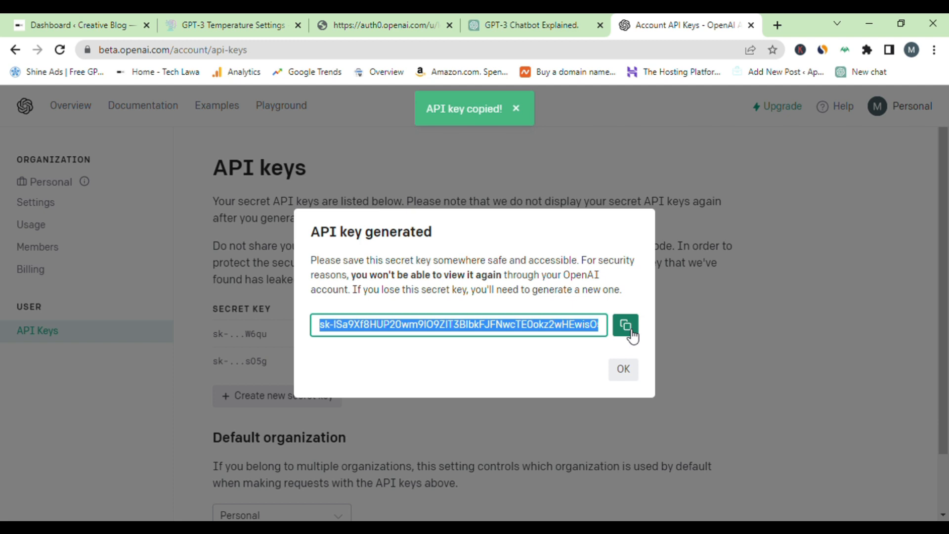
mouse_move(510, 516)
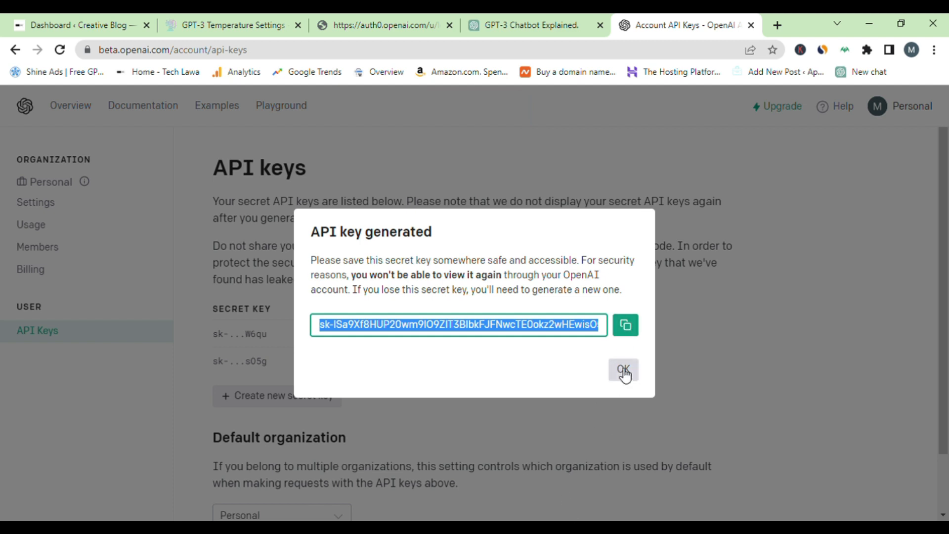
click(623, 371)
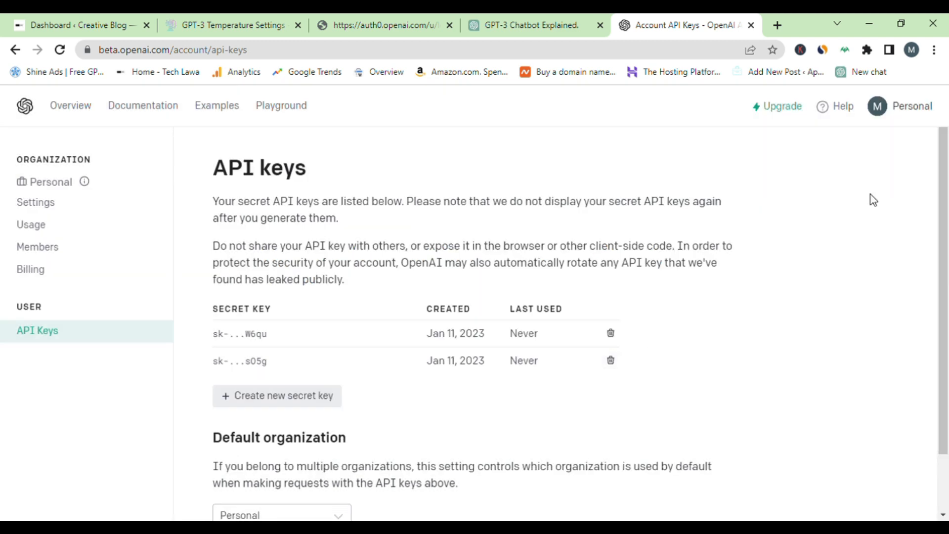
mouse_move(885, 87)
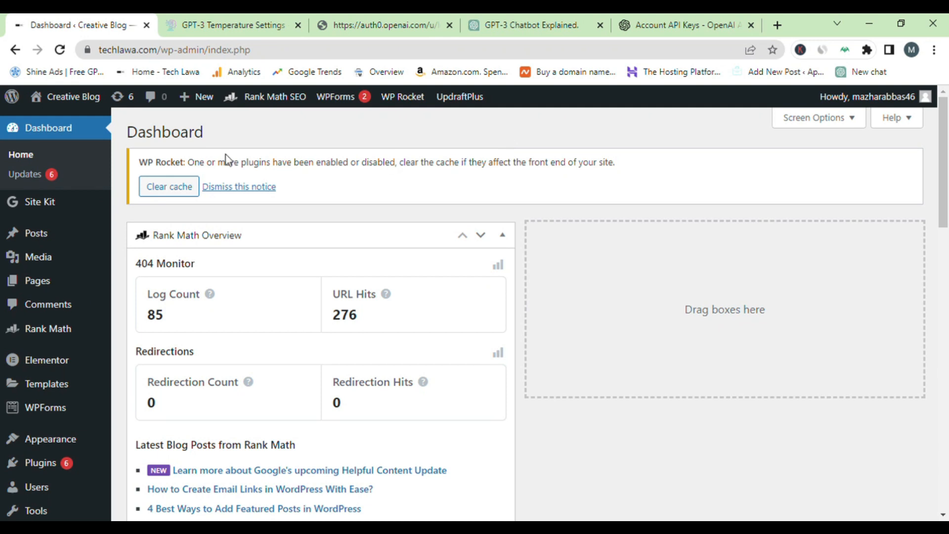
mouse_move(590, 308)
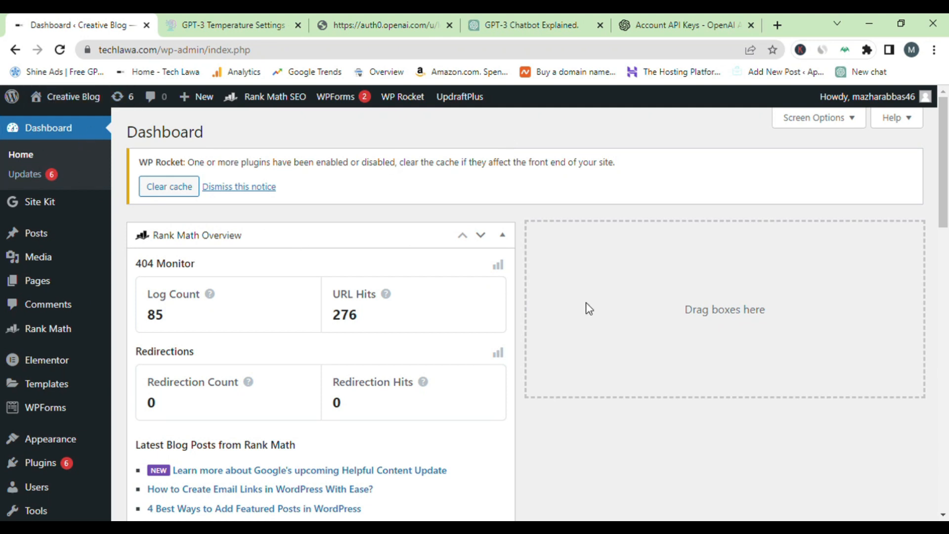
Go to Plugins > Add New to find the installed GPT3 AI Content Writer plugin.
scroll(down, 3)
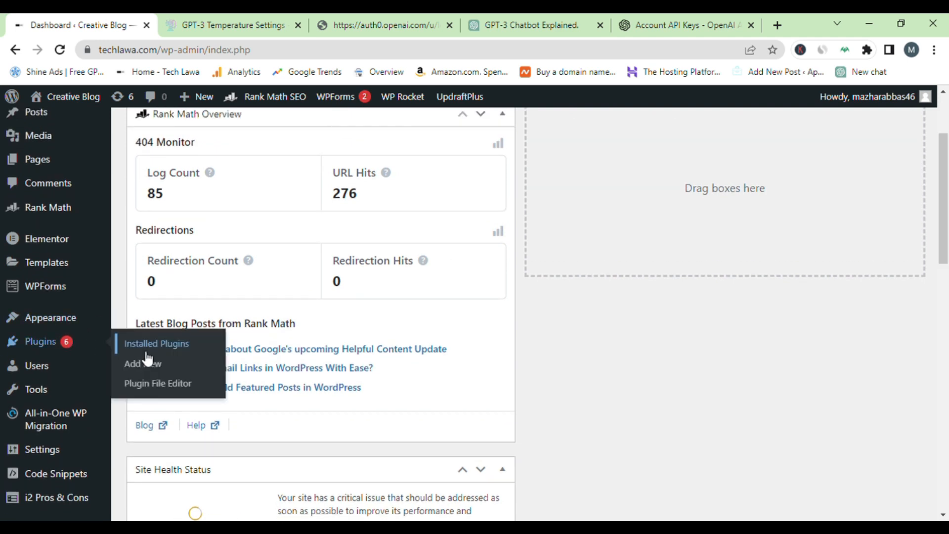
click(142, 364)
text(gpt3)
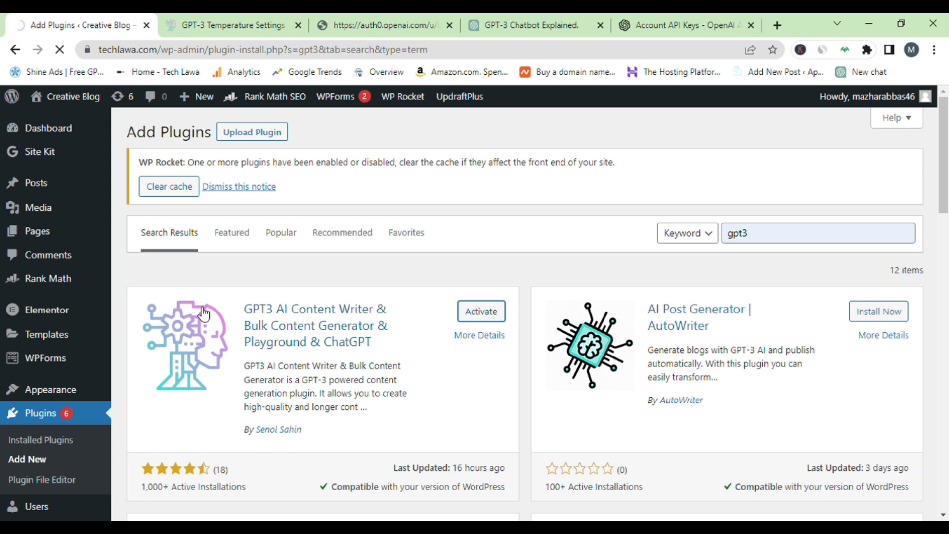
Activate GPT3 AI Content Writer and save its AI Engine settings with the OpenAI API key.
click(480, 310)
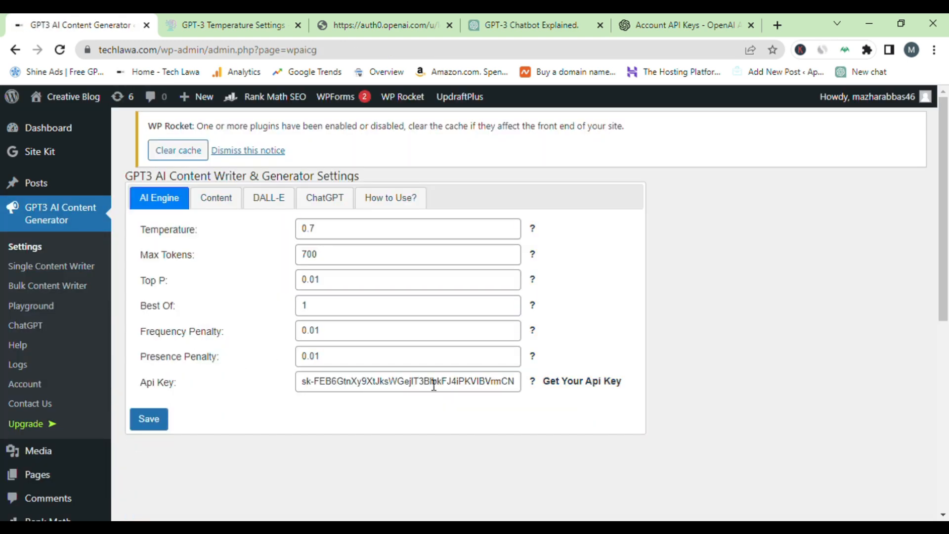
click(407, 381)
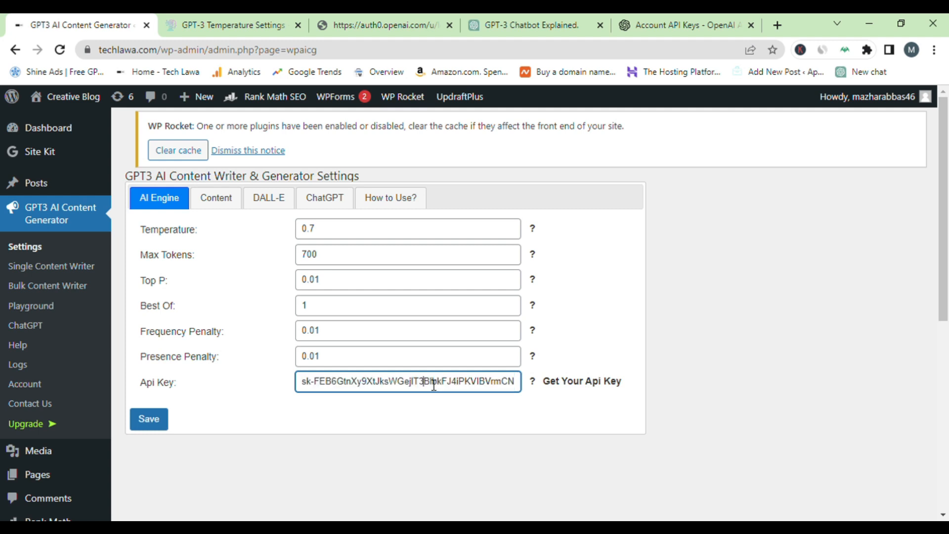
click(148, 419)
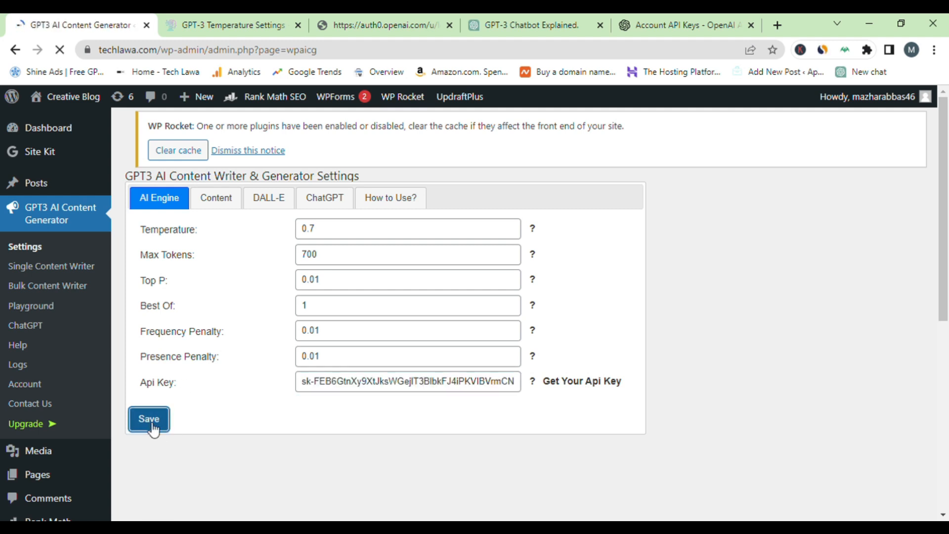
click(148, 419)
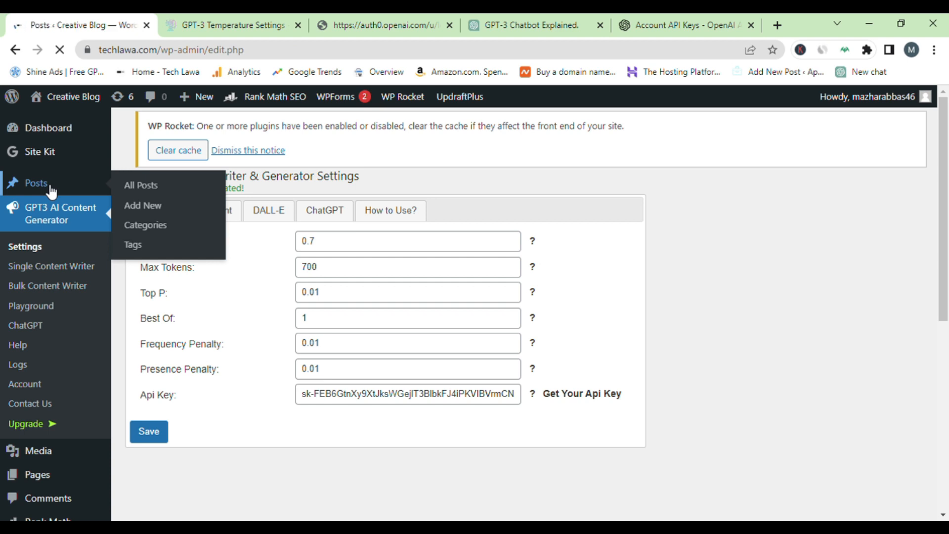
Start a blank new post from Posts > Add New with the GPT-3 writer panel below.
click(139, 185)
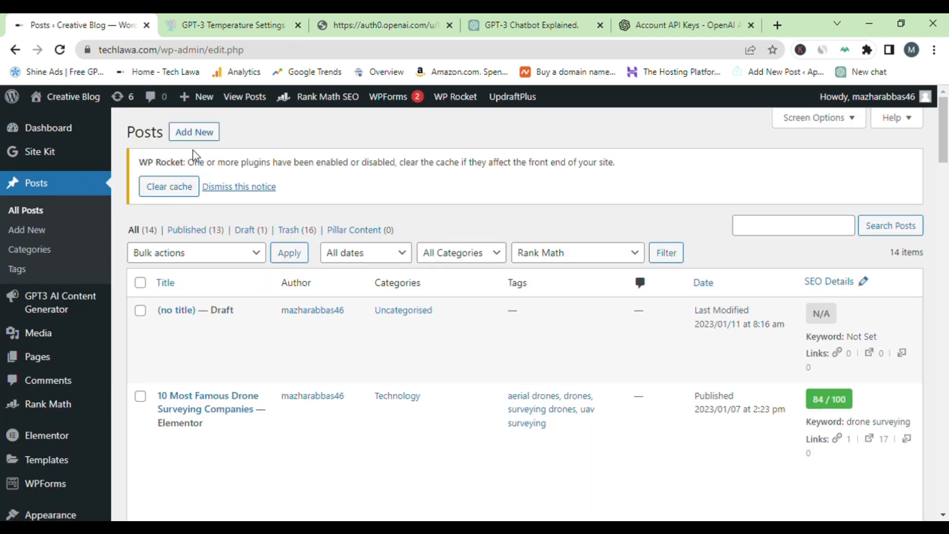
click(194, 132)
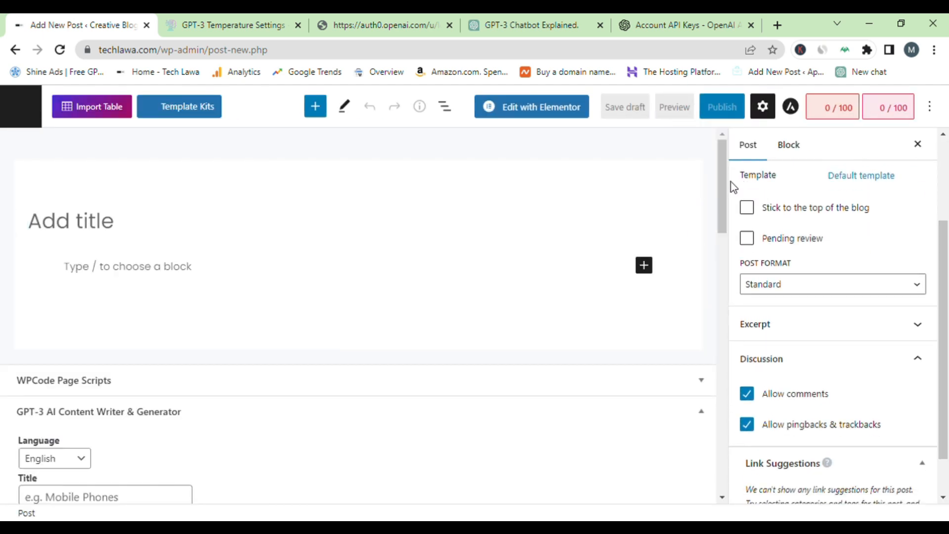
Enter "What is chat gpt" as the generator's article title and review the heading and style options.
scroll(down, 3)
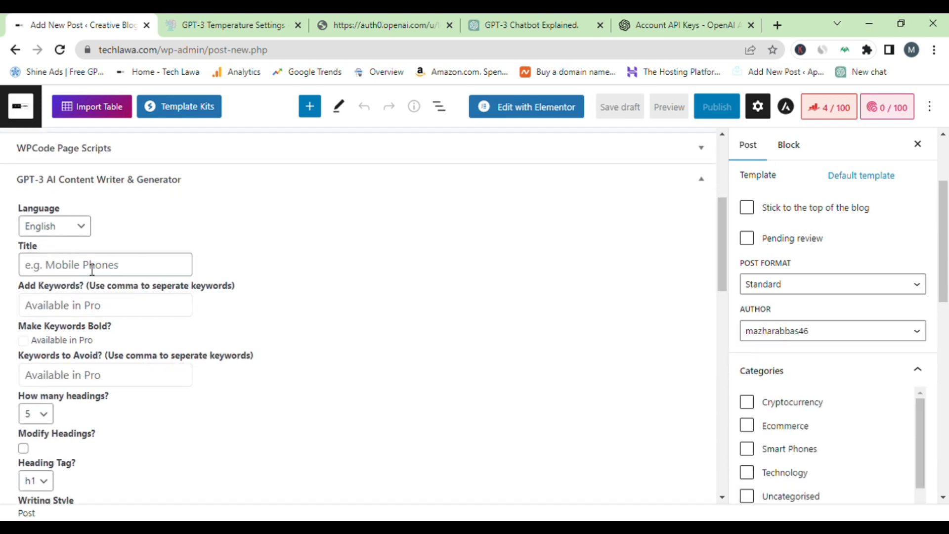
click(106, 265)
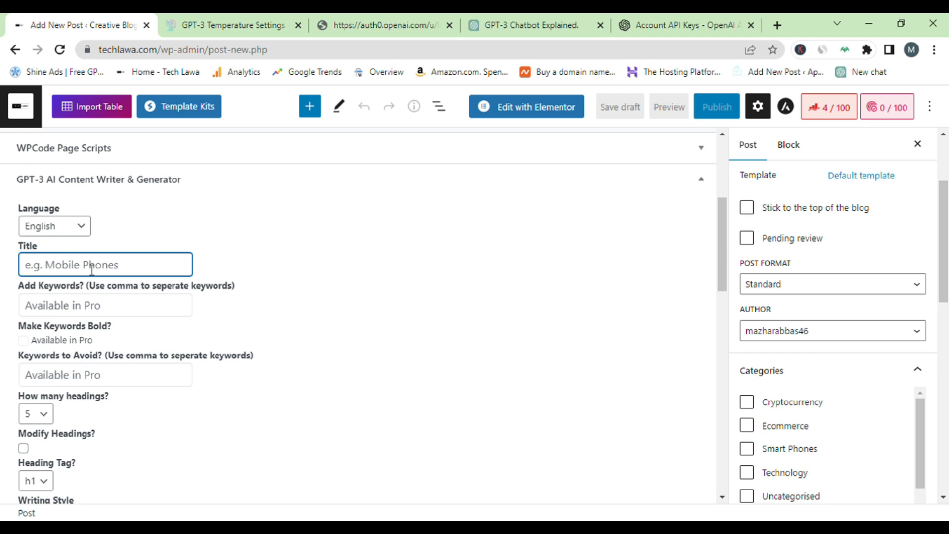
text(What is chat gpt)
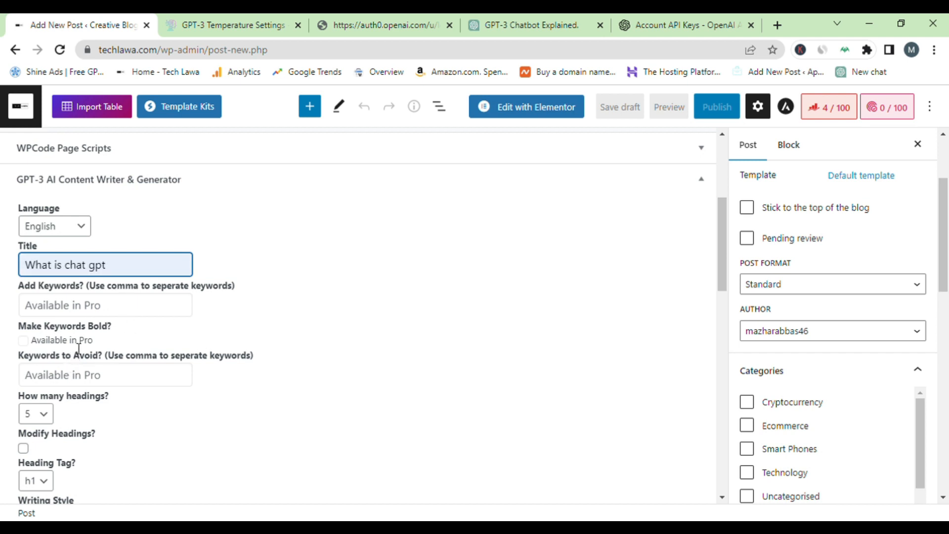
mouse_move(43, 417)
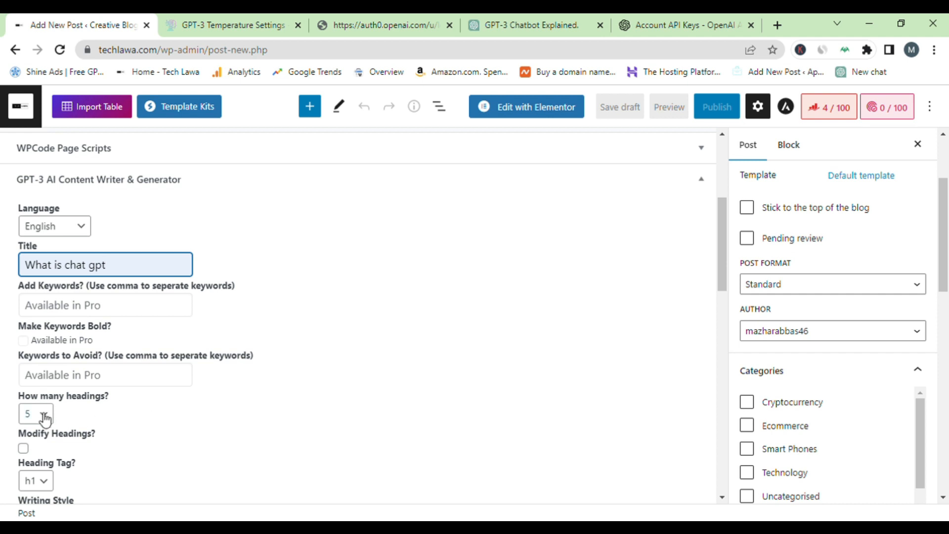
mouse_move(559, 336)
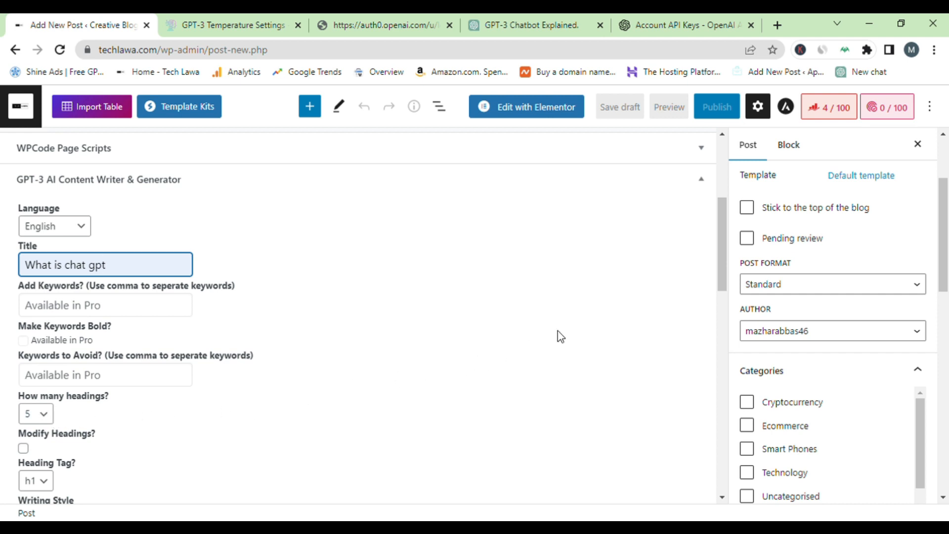
scroll(down, 3)
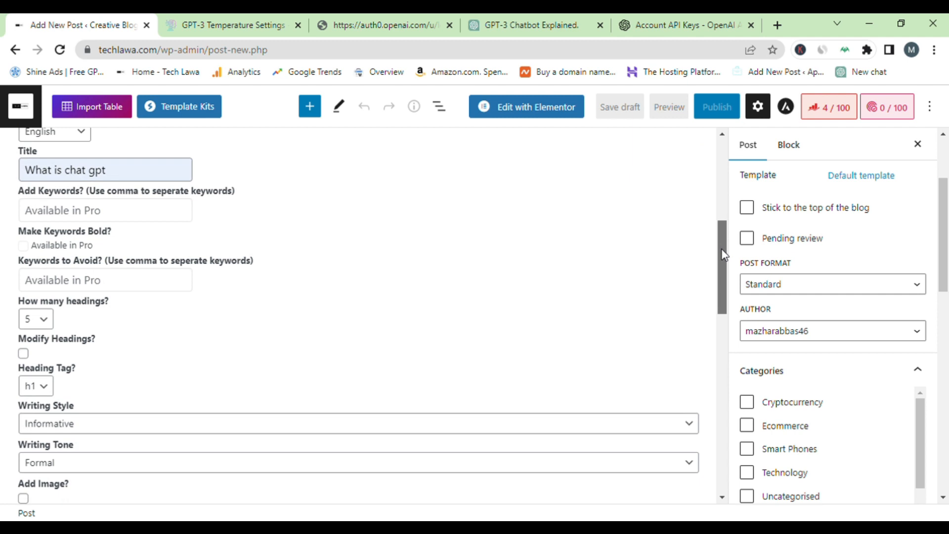
scroll(down, 3)
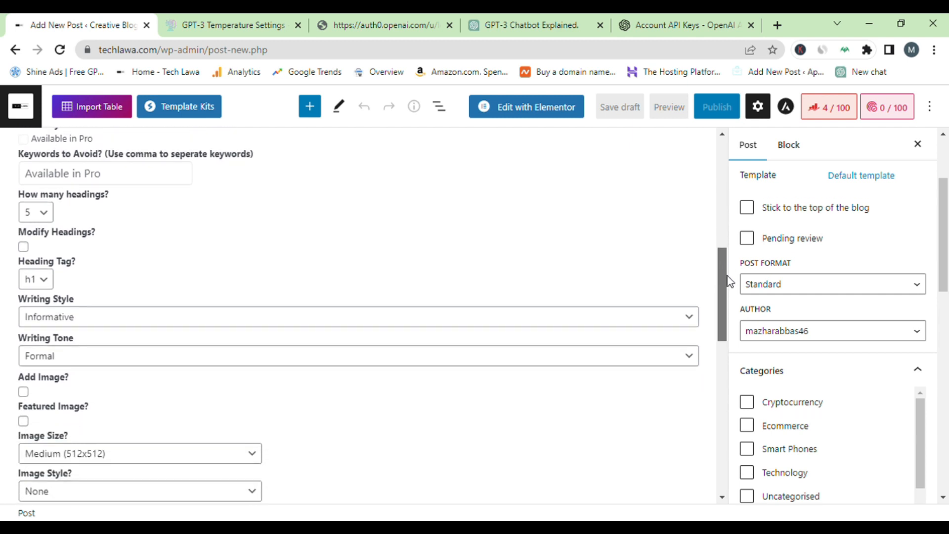
scroll(down, 3)
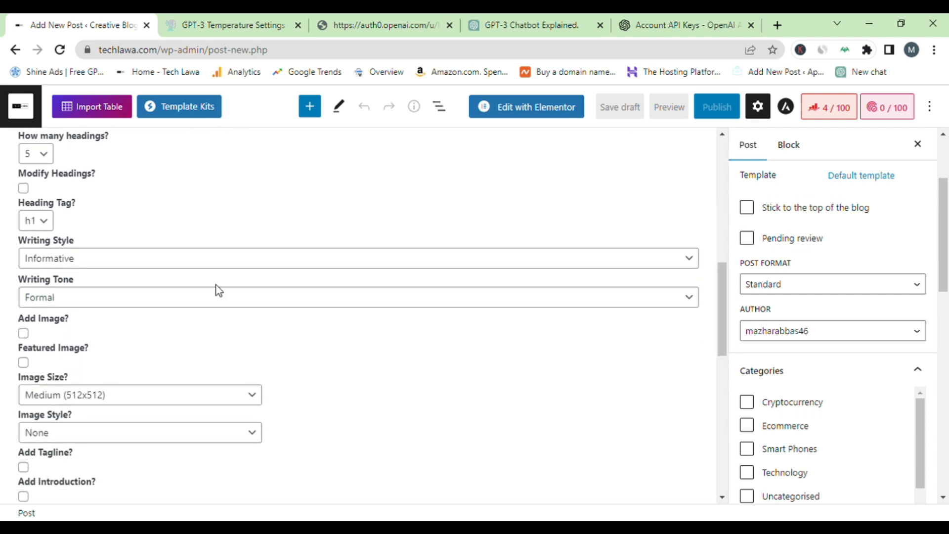
mouse_move(37, 327)
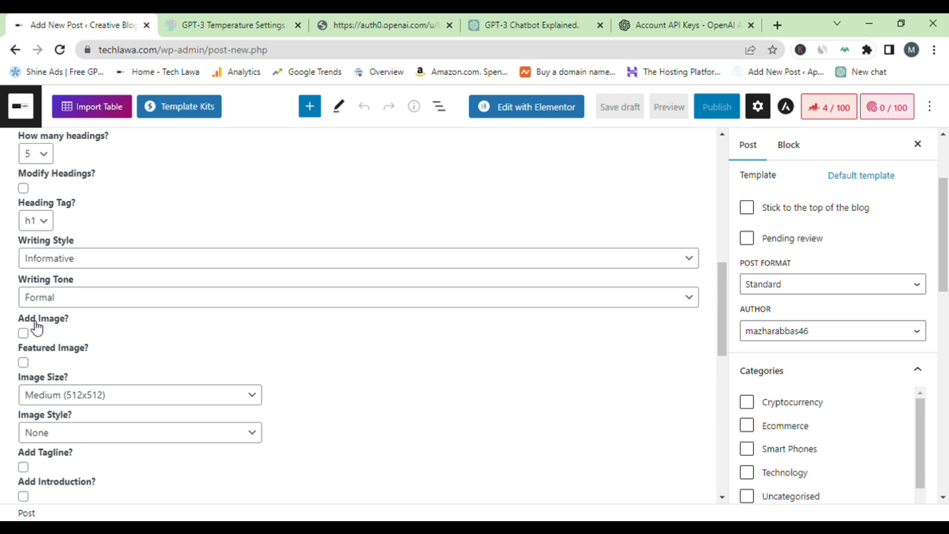
Leave Add Image unchecked and reach the Generate button at the bottom of the form.
click(23, 333)
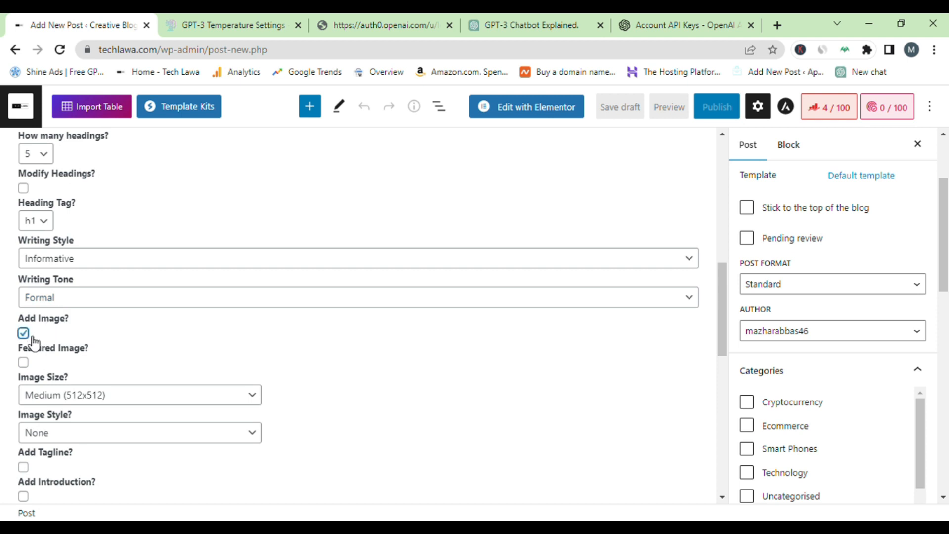
click(23, 334)
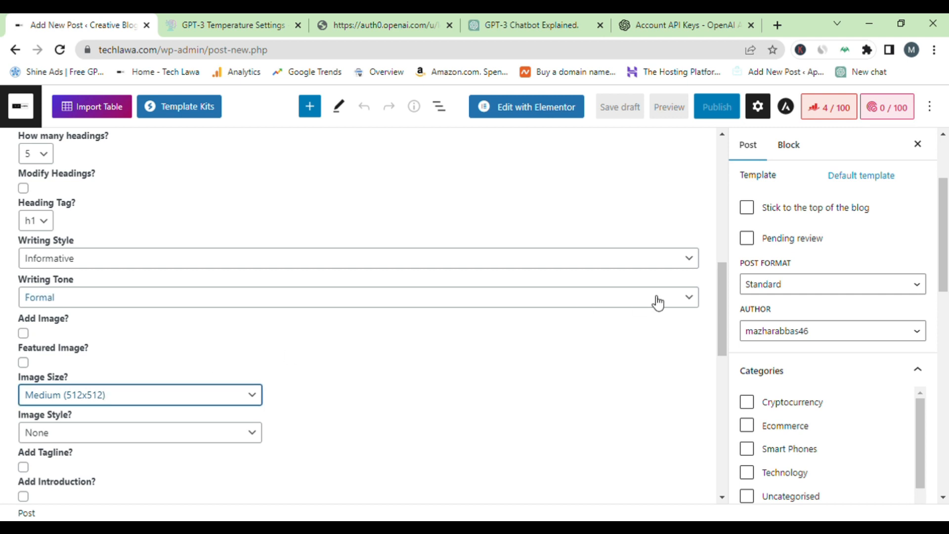
scroll(down, 3)
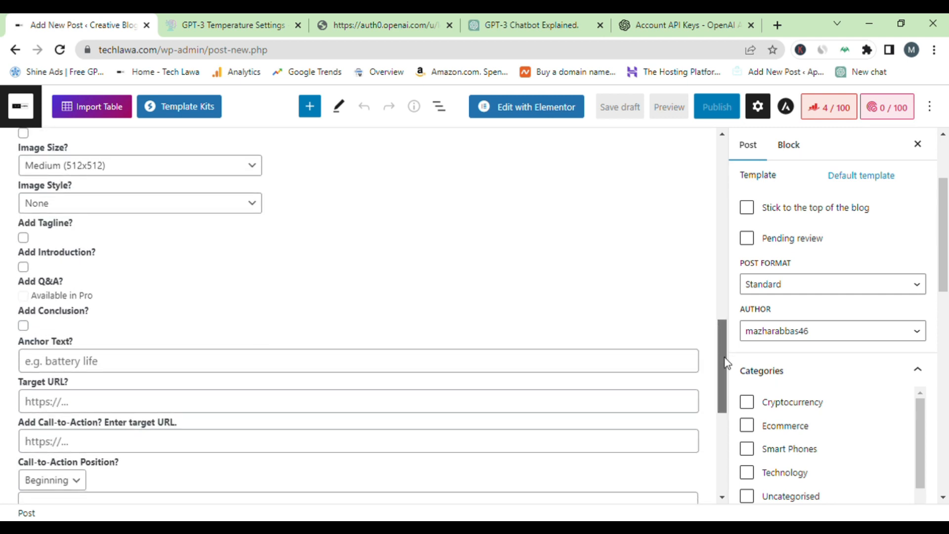
scroll(down, 3)
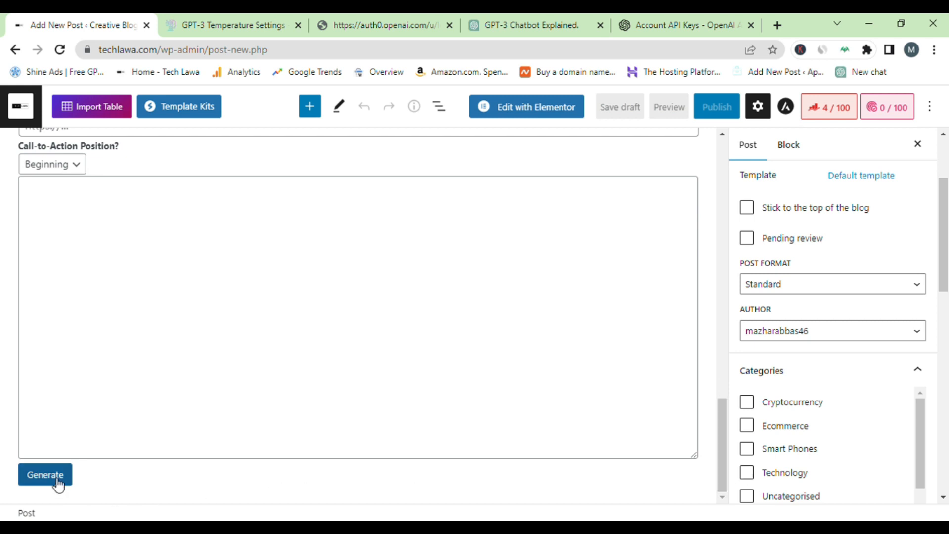
Generate the article until Finished and select all of the output about Chat GPT's business benefits.
click(44, 474)
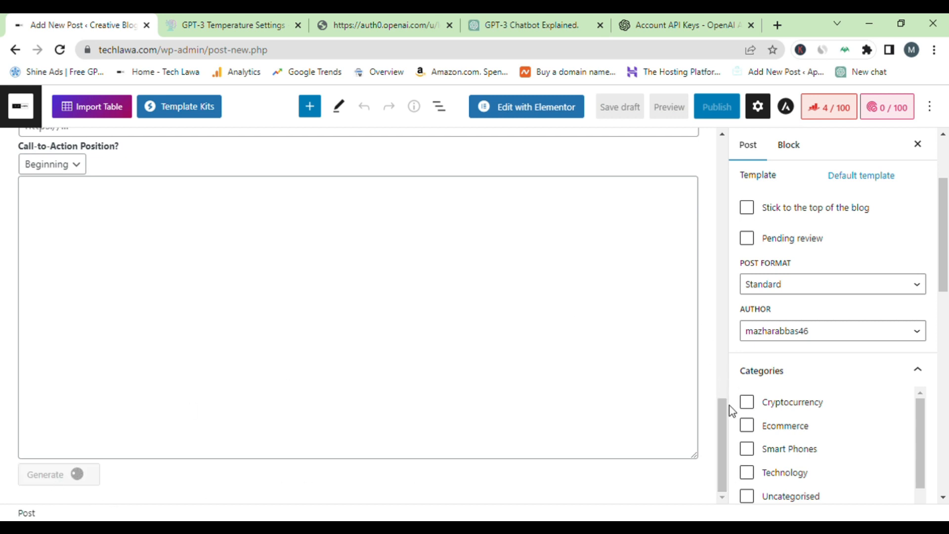
click(58, 474)
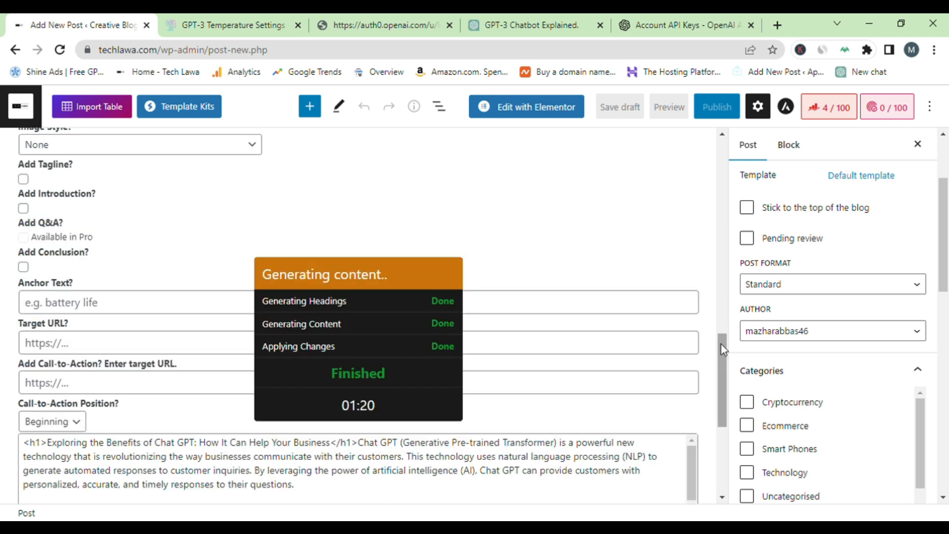
scroll(down, 3)
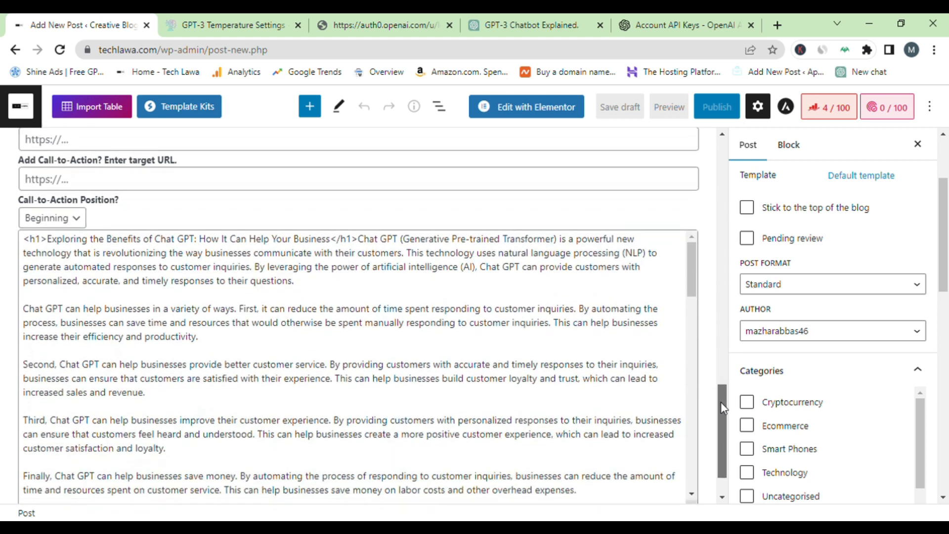
scroll(down, 3)
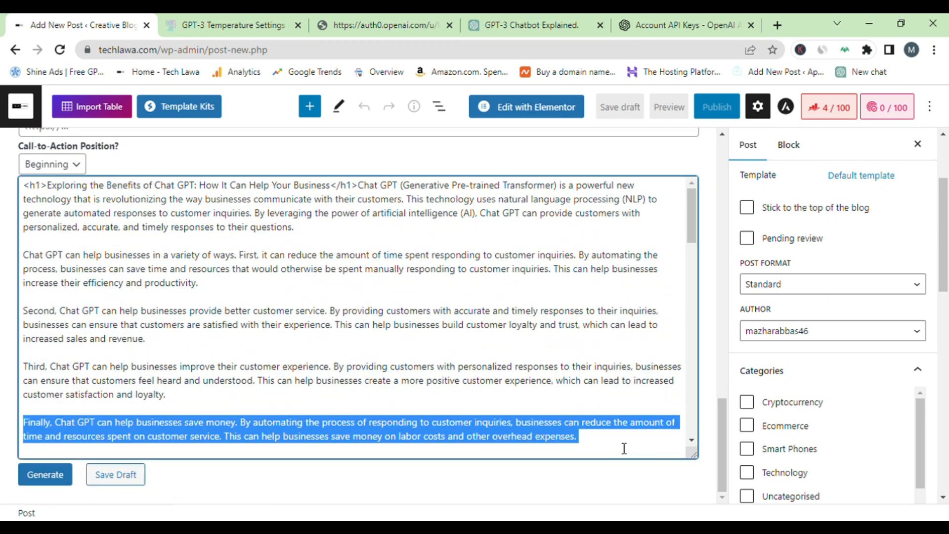
key(ctrl+a)
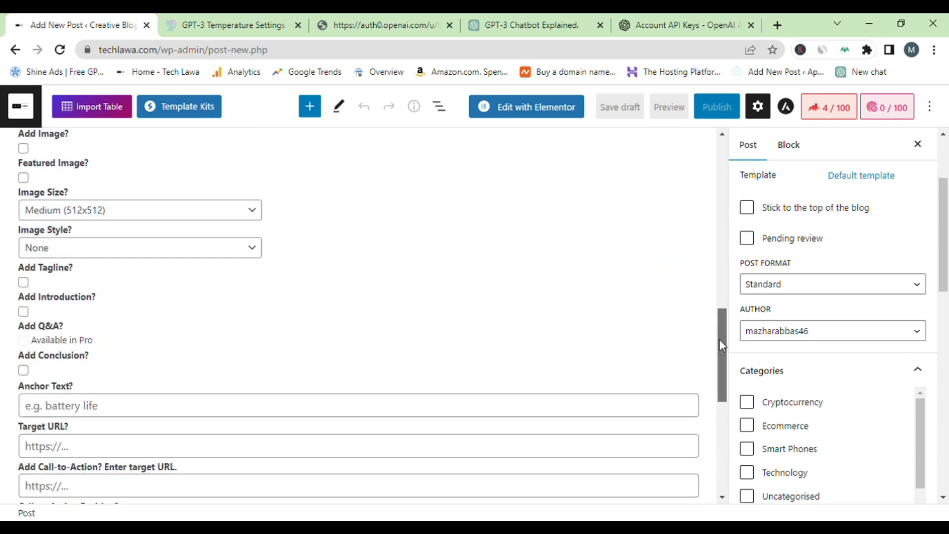
Scroll back up to the post body now filled with the generated article, saved as a draft.
scroll(up, 3)
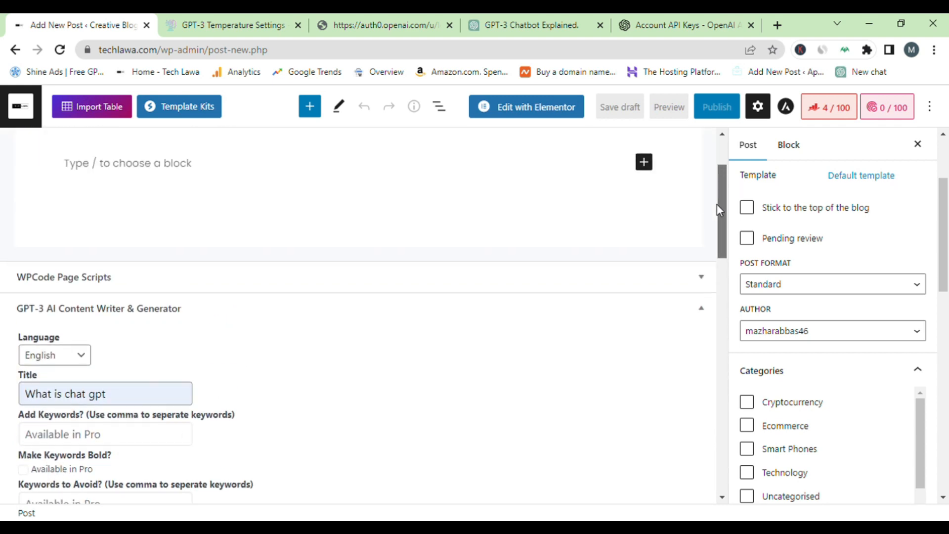
scroll(up, 3)
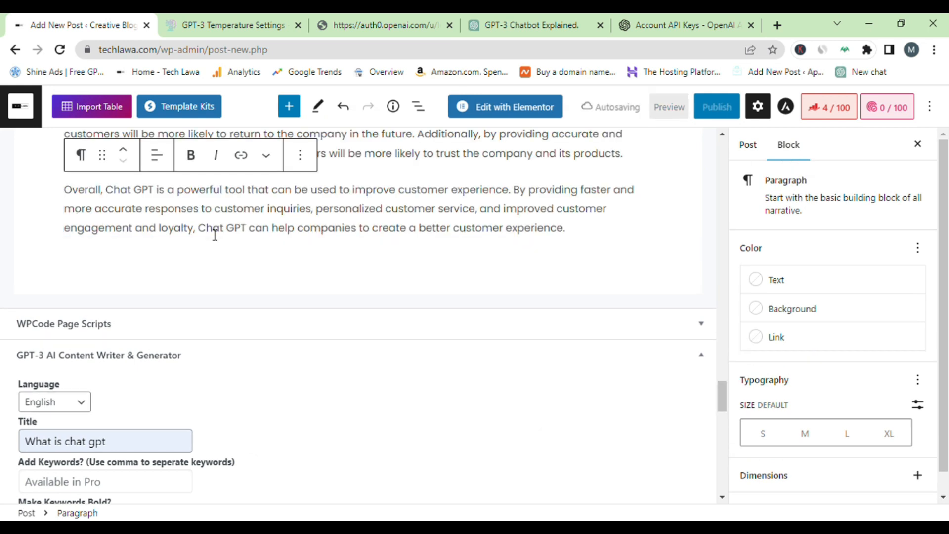
scroll(up, 3)
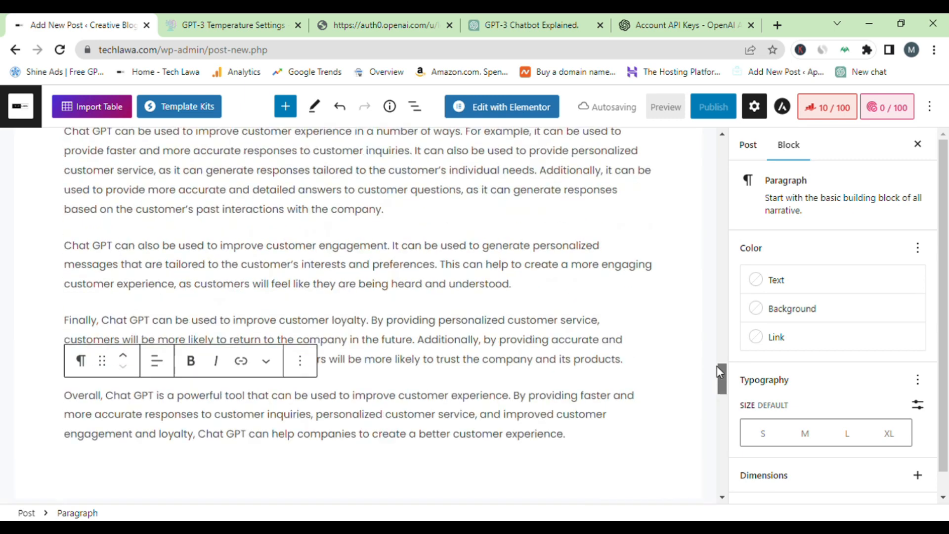
scroll(up, 3)
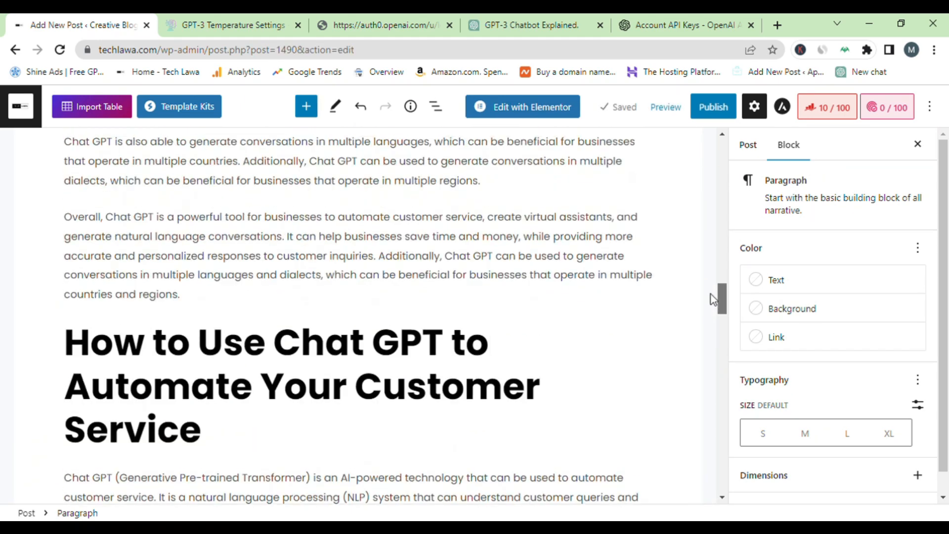
scroll(up, 3)
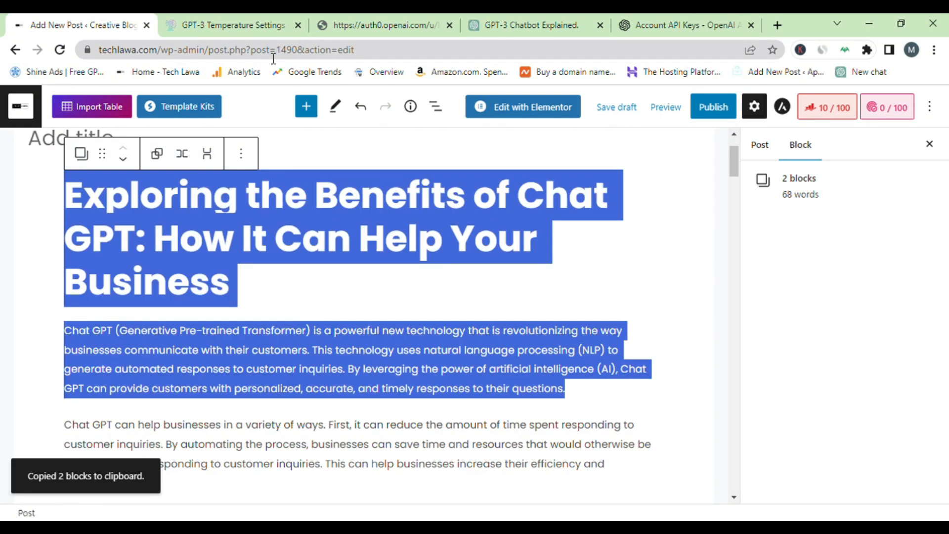
Go to duplichecker.com from the SEO tools search and check the copied text for plagiarism.
click(230, 25)
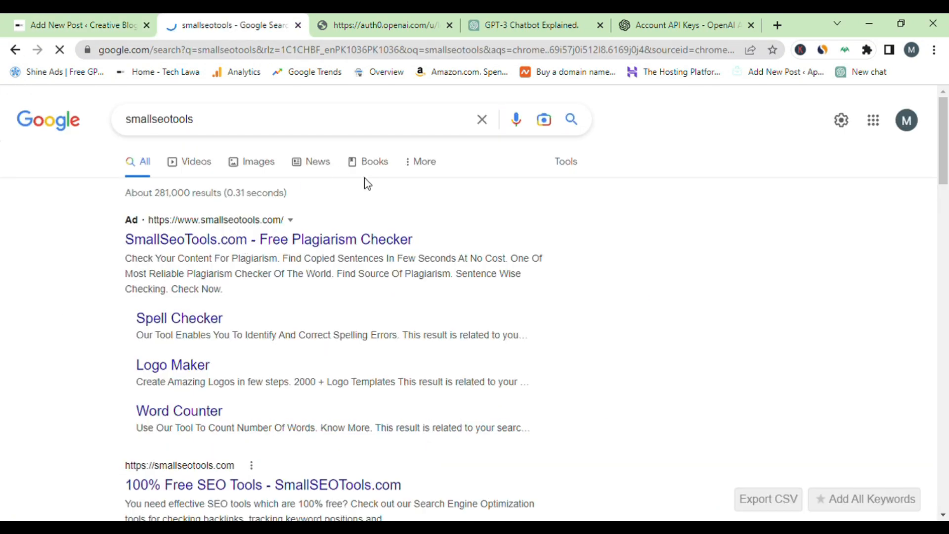
click(268, 239)
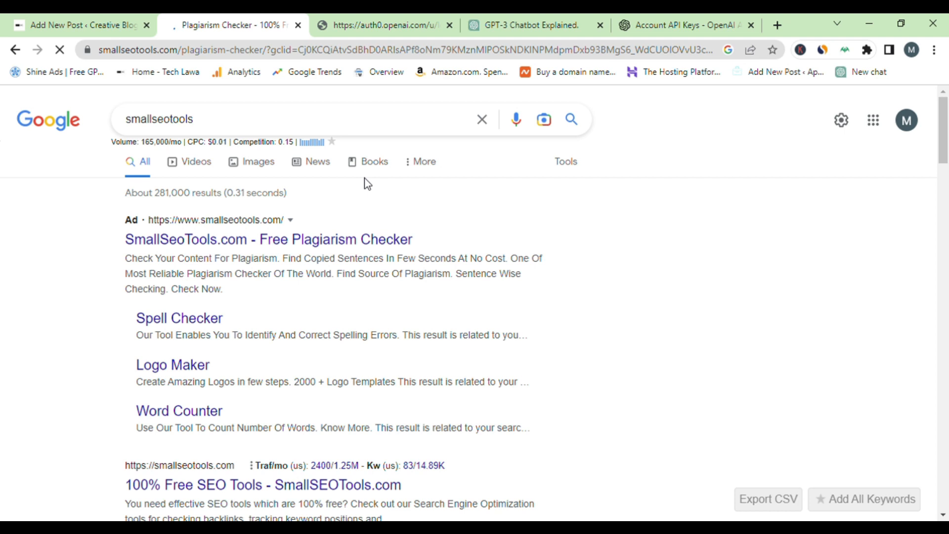
text(duplichecker.com)
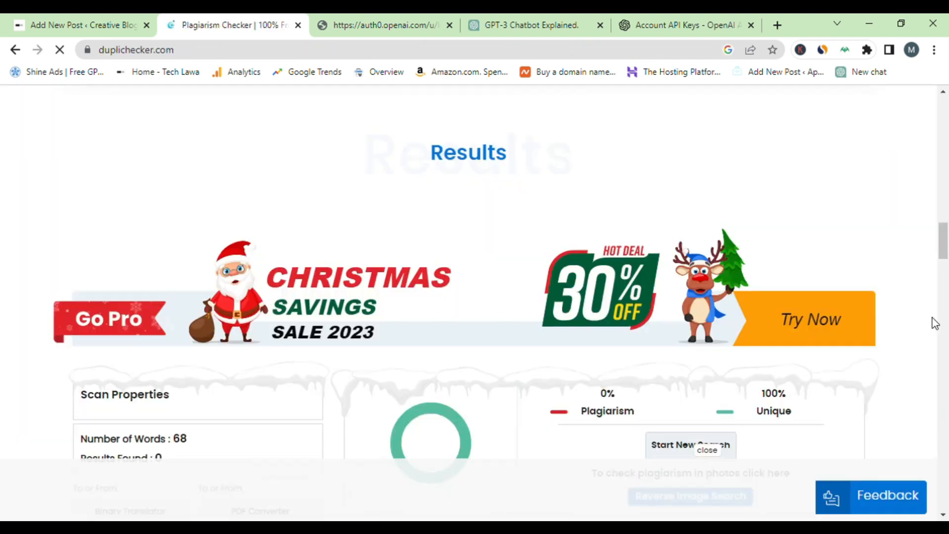
Return to the WordPress Add New Post tab with the generated article draft.
click(82, 25)
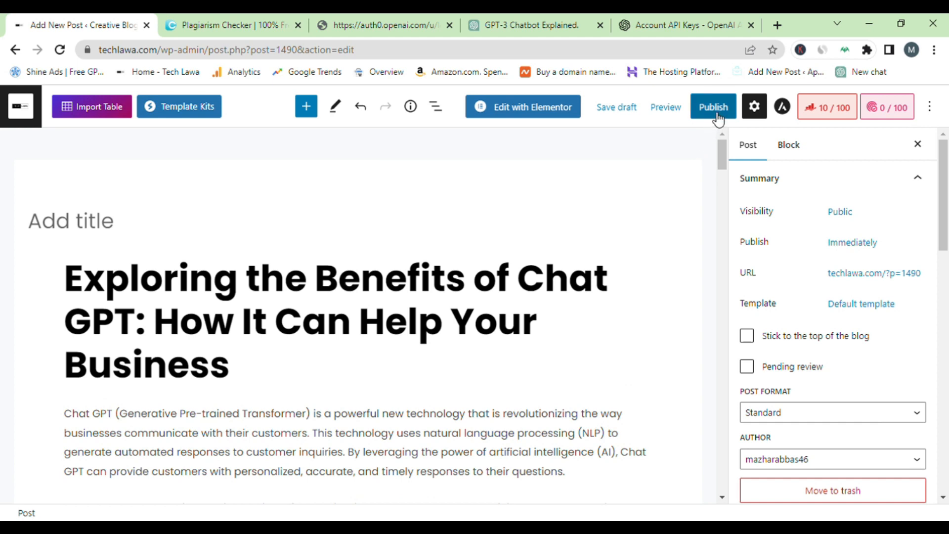
mouse_move(719, 171)
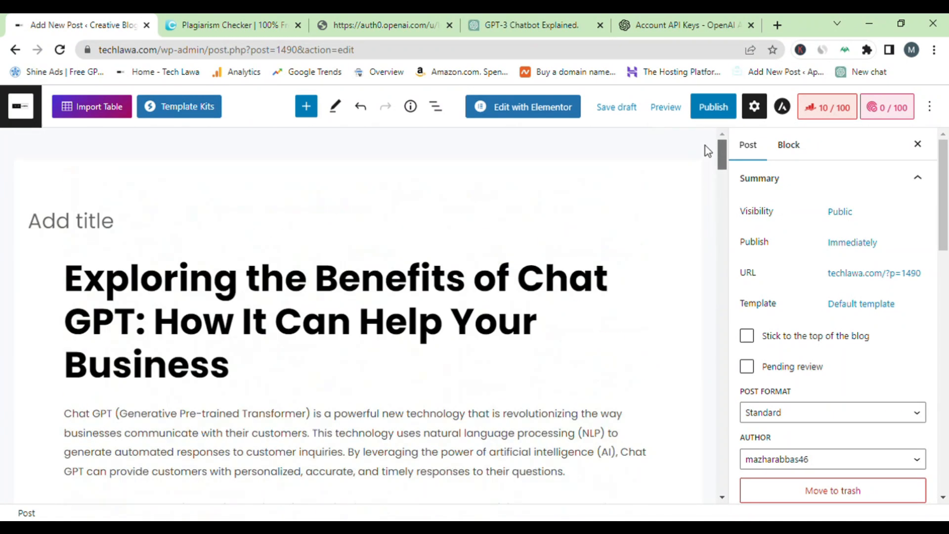
mouse_move(886, 91)
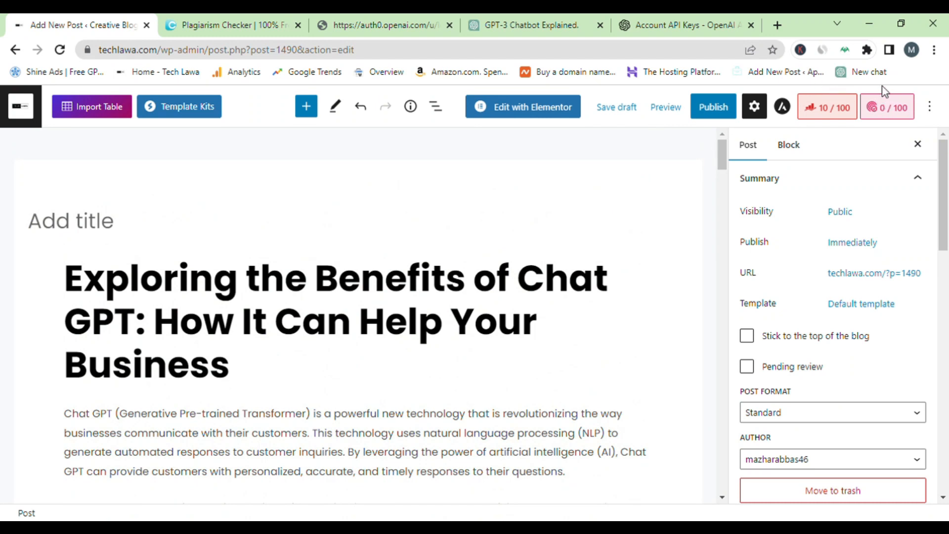